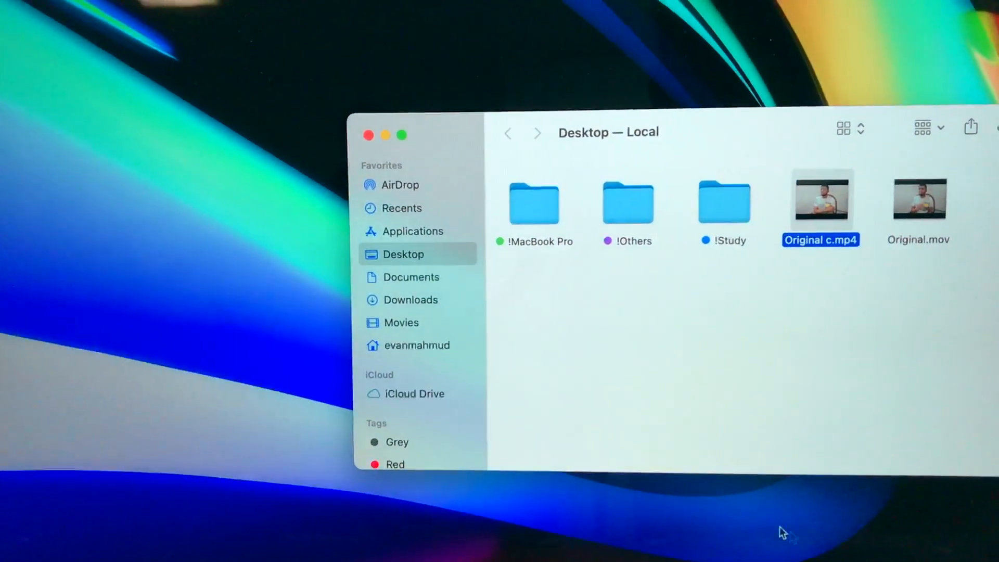
Step: Launch HandBrake from the Dock to bring up its source-file picker
left_click(917, 199)
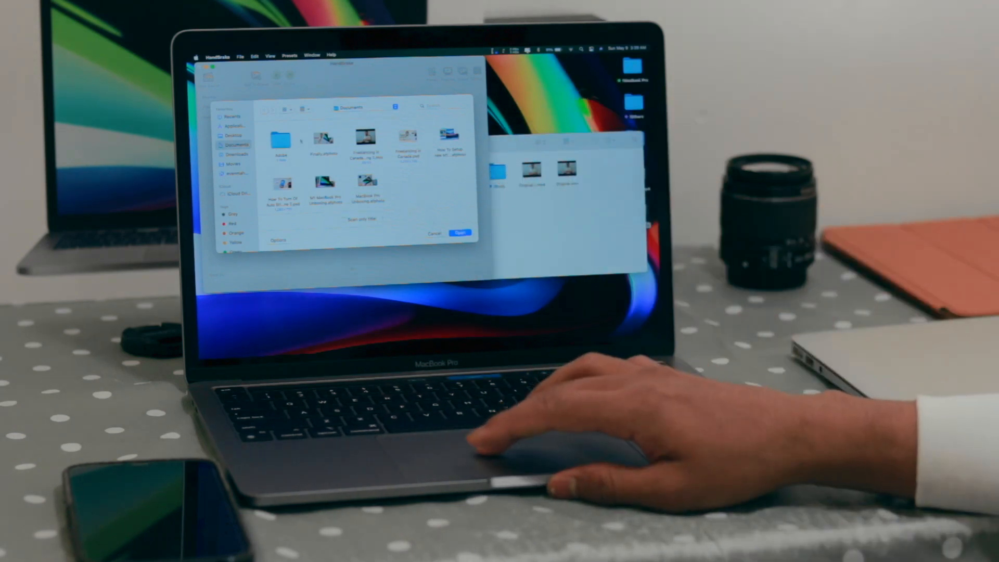
Step: Load Original.mov from the Desktop and review its video and audio settings
left_click(233, 135)
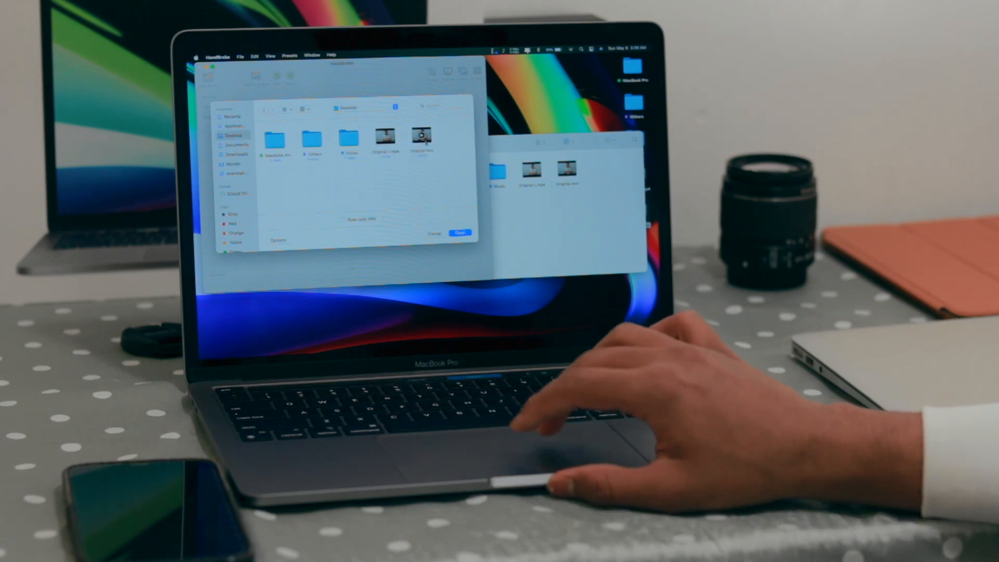
left_click(460, 233)
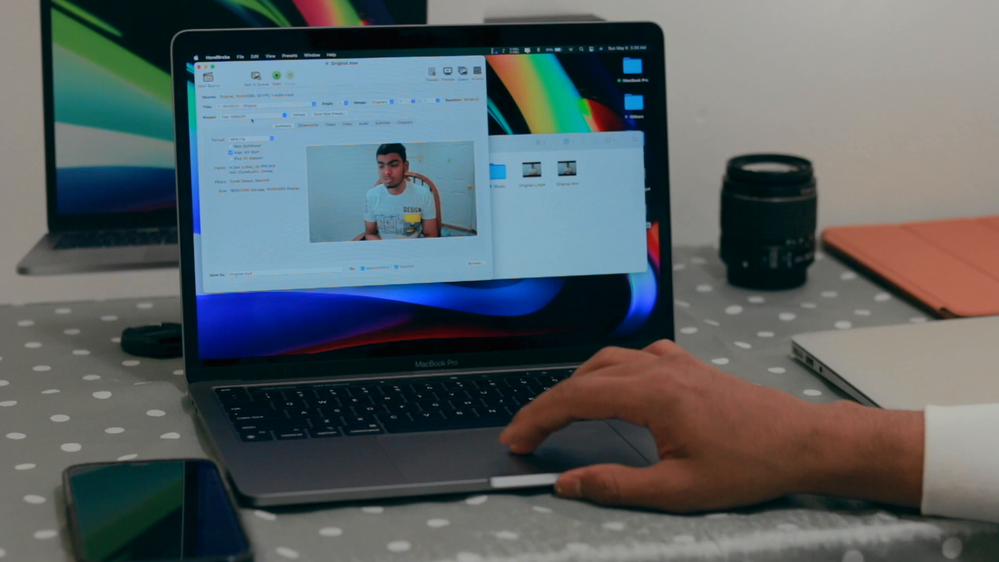
mouse_move(573, 446)
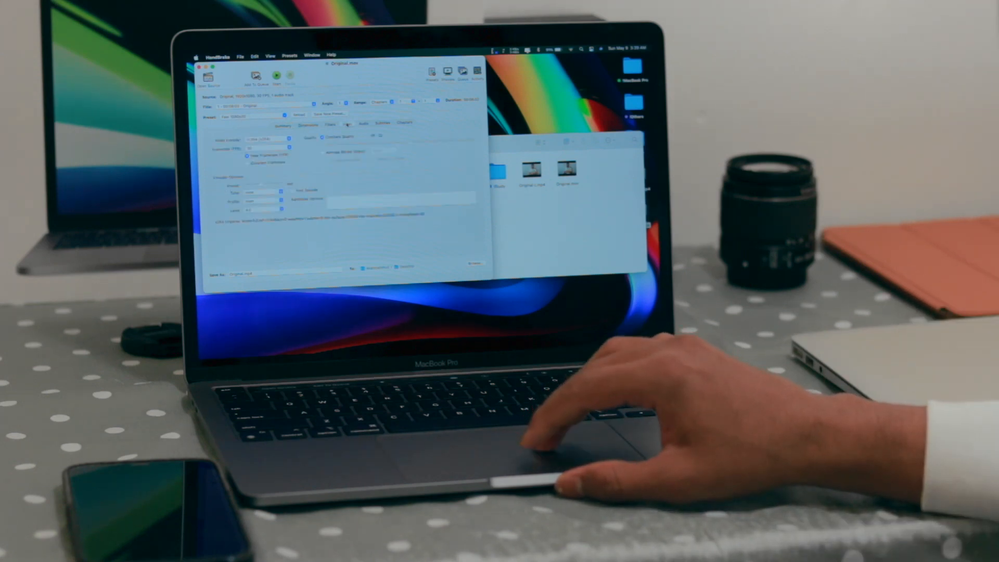
left_click(363, 123)
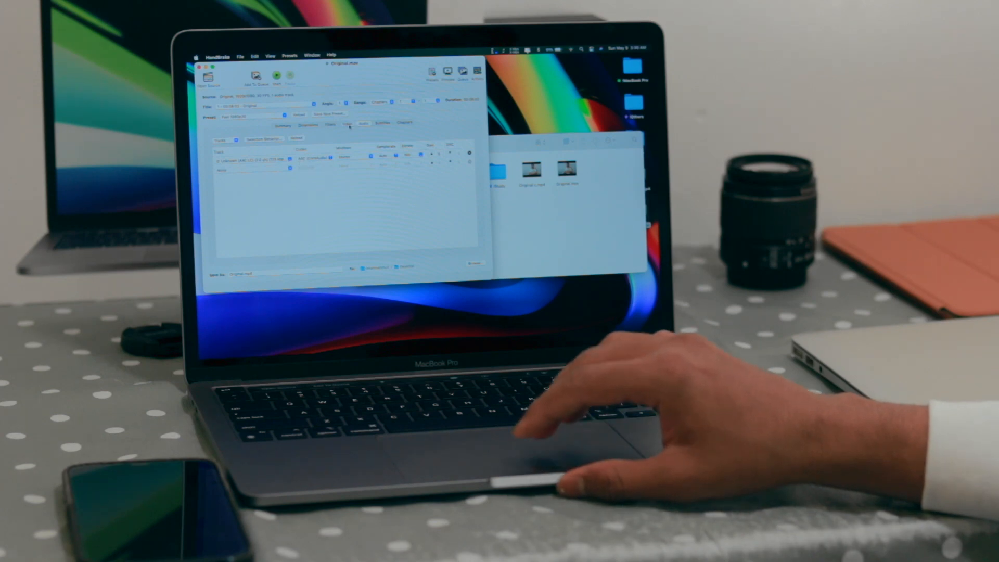
left_click(282, 124)
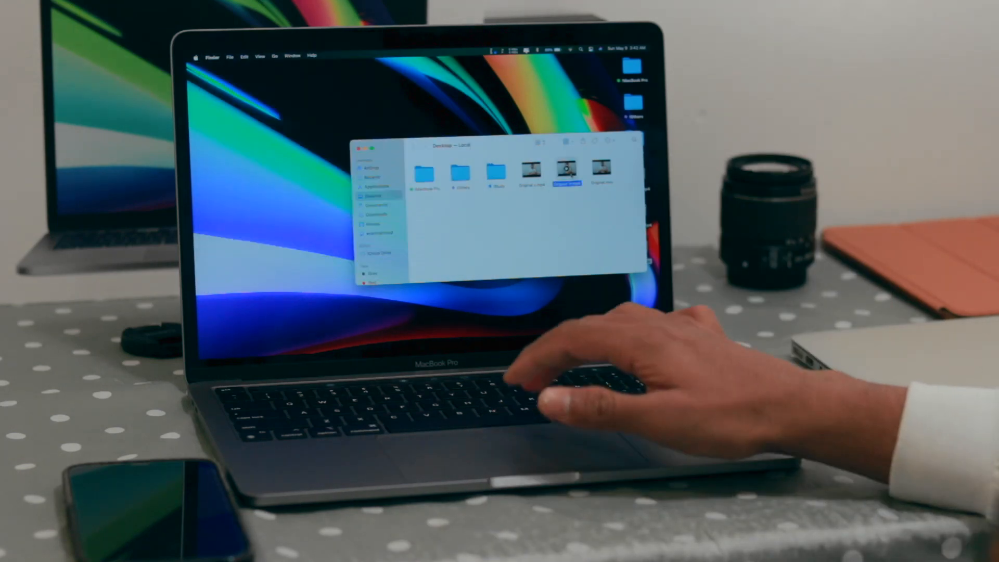
double_click(567, 168)
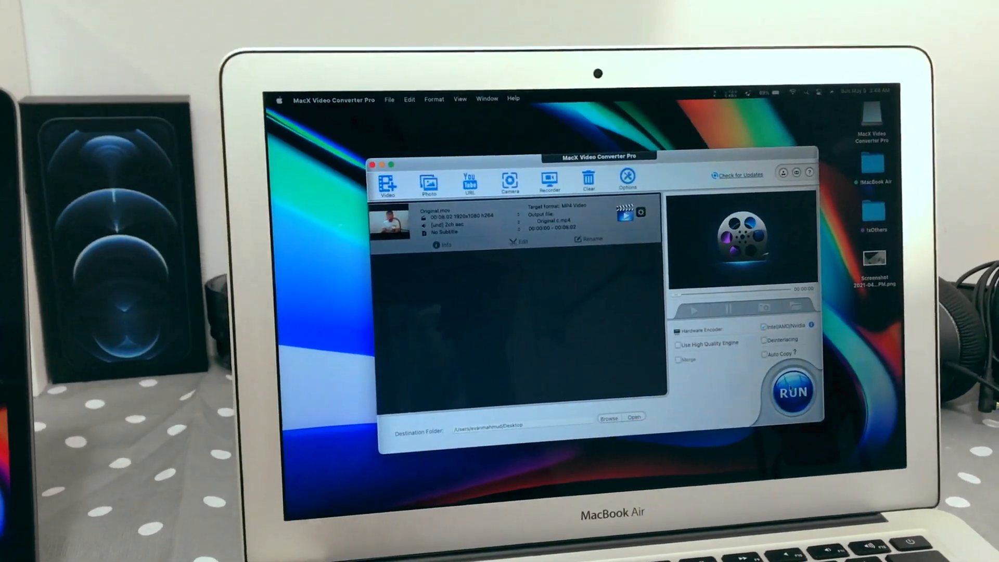
Step: Open the file chooser to select the source video
left_click(792, 392)
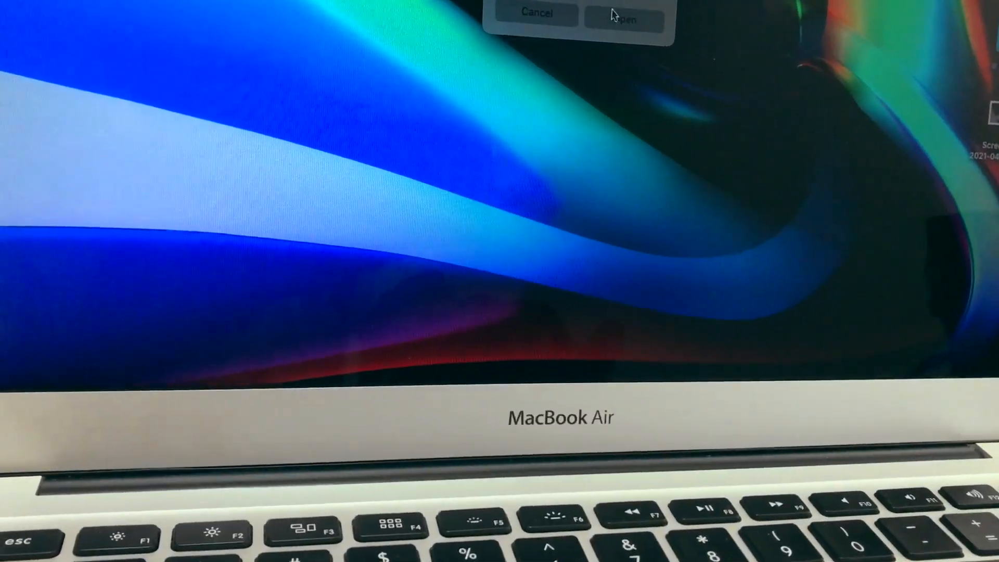
Step: Load the chosen video and start encoding with the Fast 1080p30 preset
left_click(622, 16)
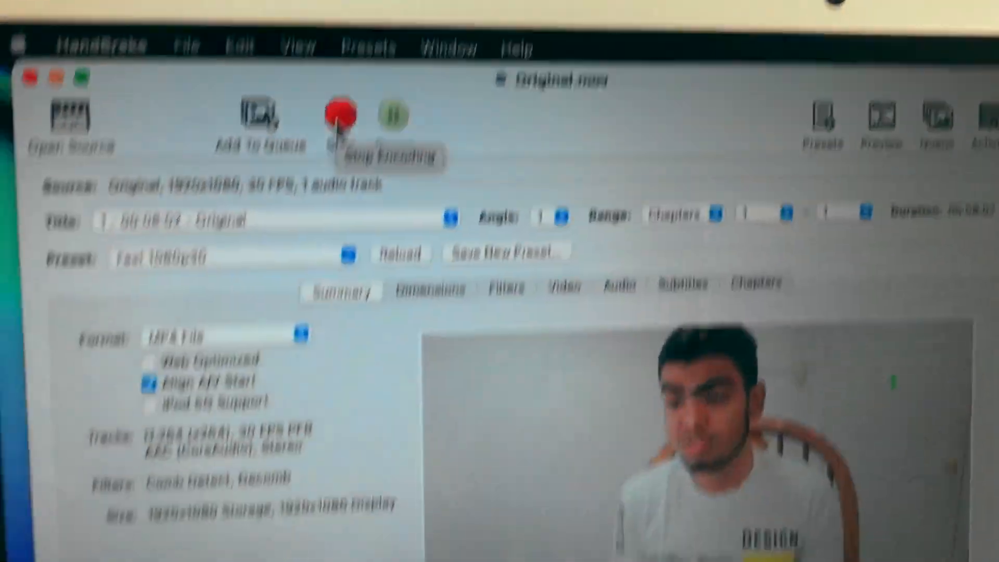
left_click(340, 118)
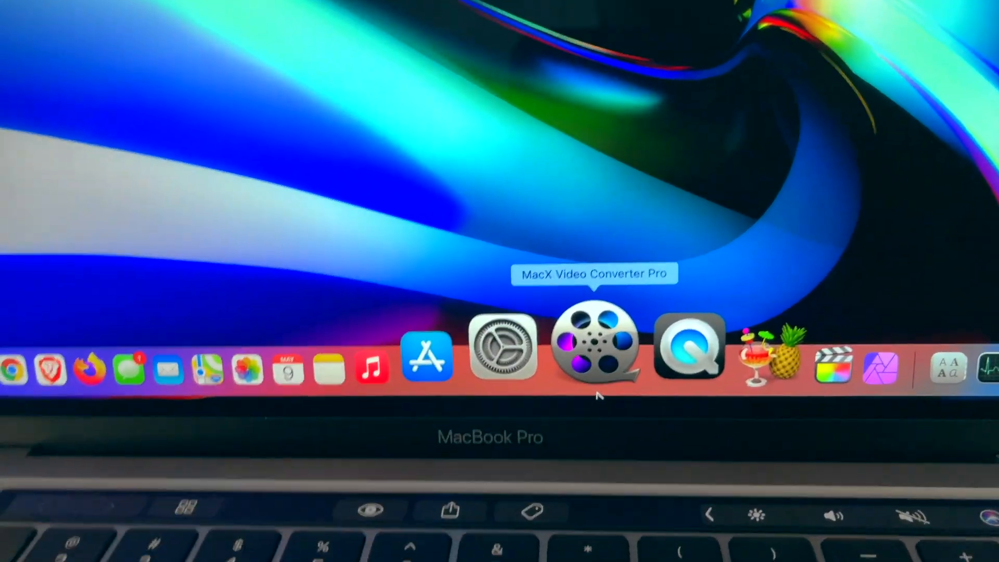
mouse_move(666, 347)
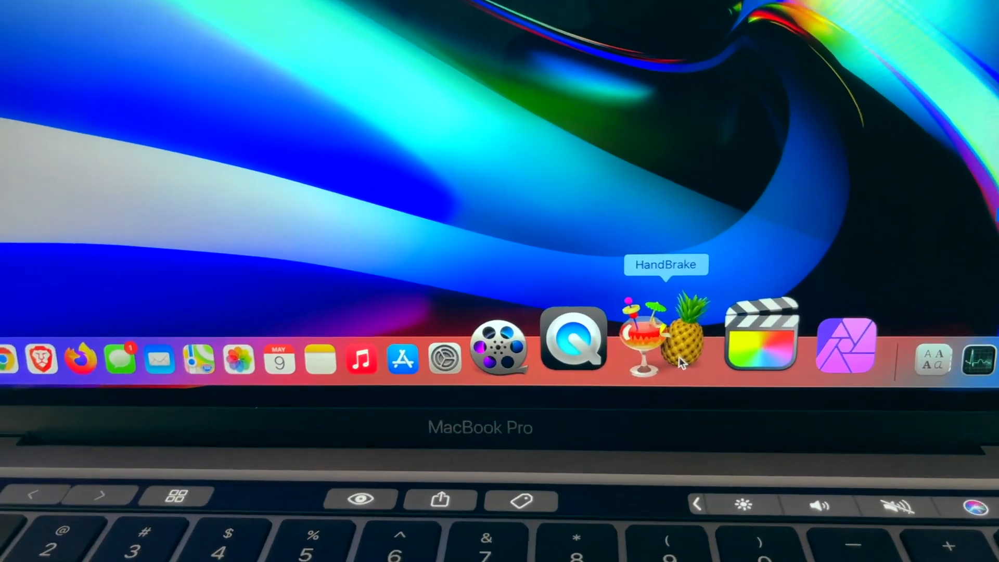